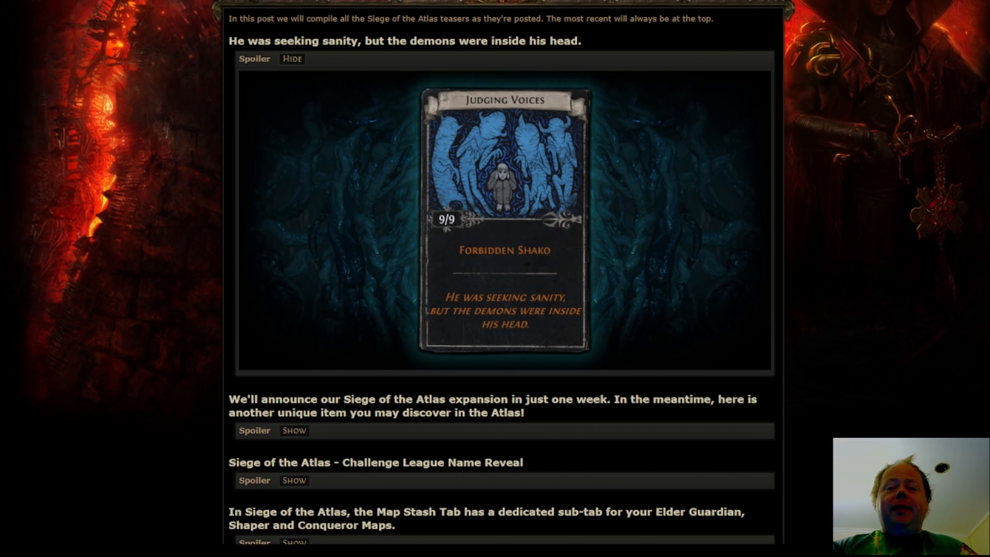
{"action": "mouse_move", "coordinate": [967, 400]}
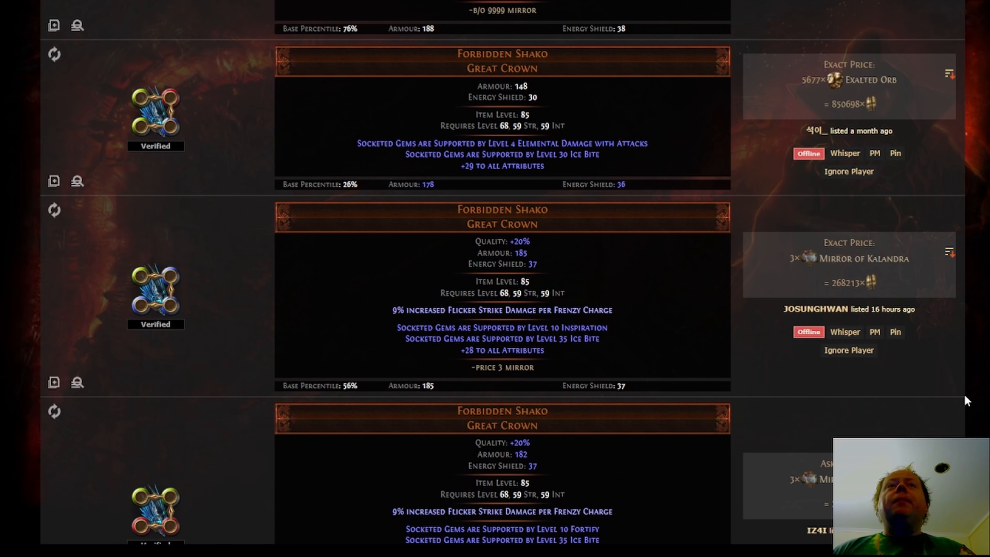
{"action": "mouse_move", "coordinate": [955, 405]}
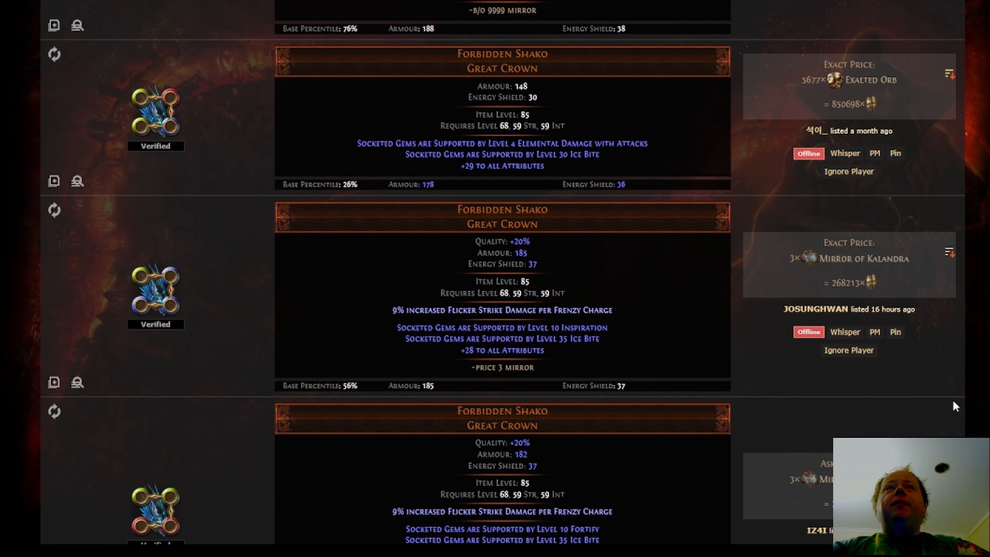
{"action": "mouse_move", "coordinate": [502, 350]}
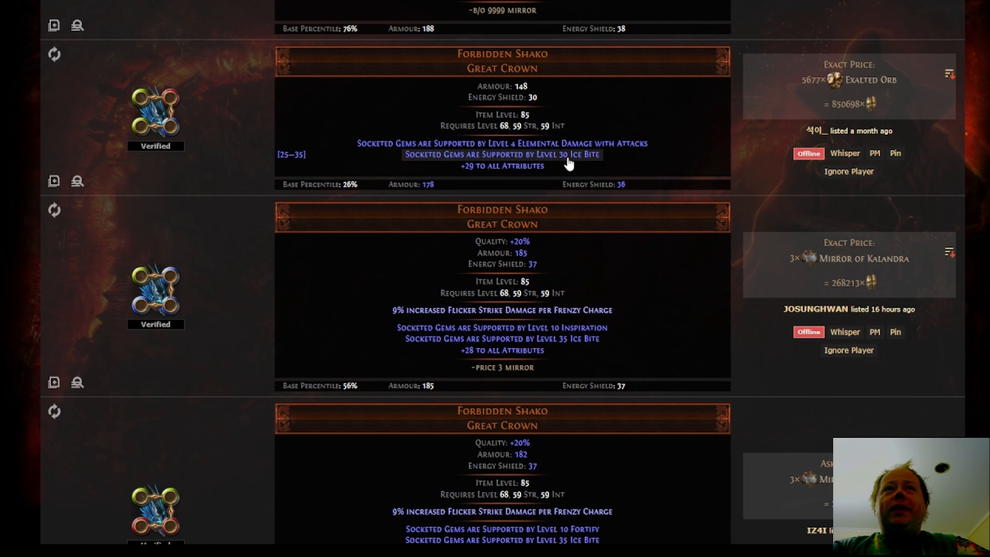
{"action": "mouse_move", "coordinate": [586, 160]}
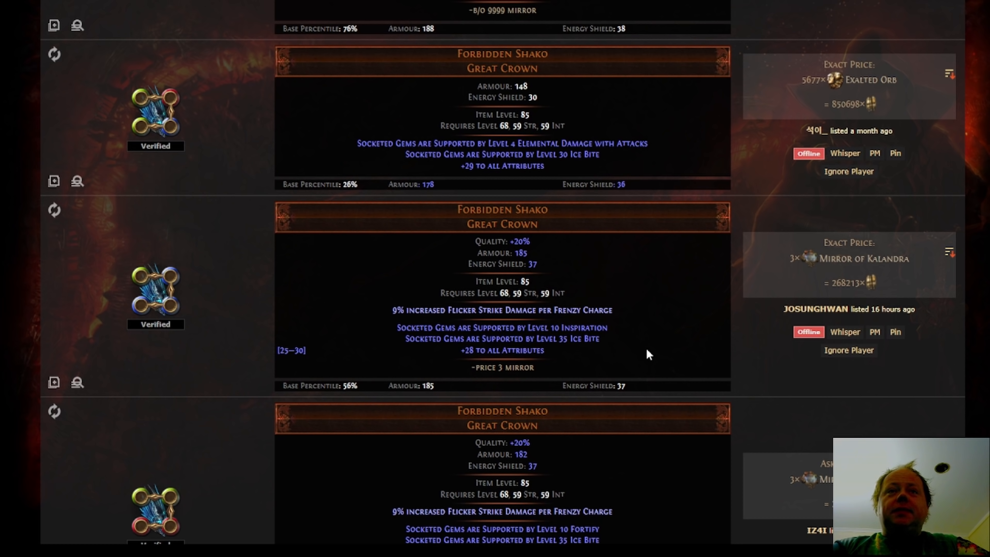
{"action": "mouse_move", "coordinate": [645, 360]}
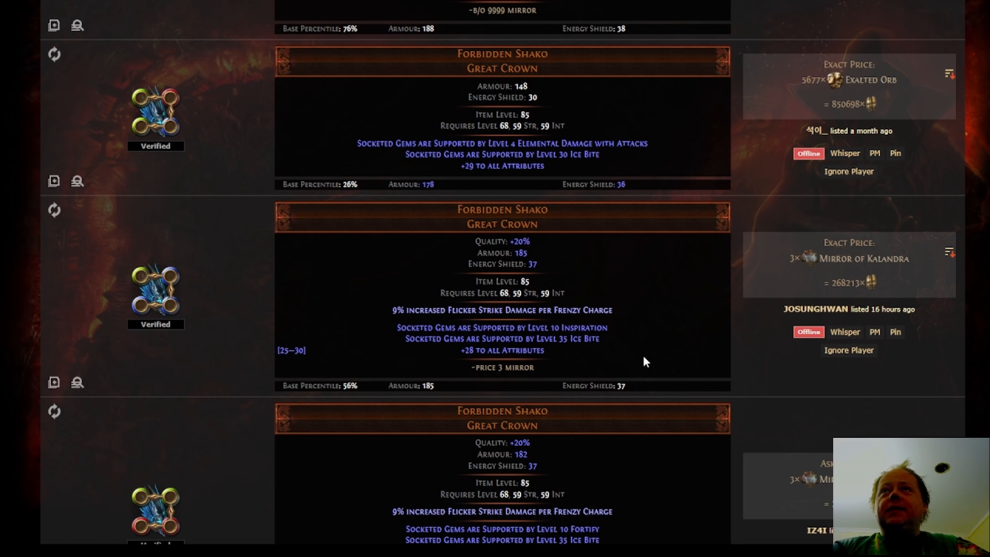
{"action": "mouse_move", "coordinate": [645, 354]}
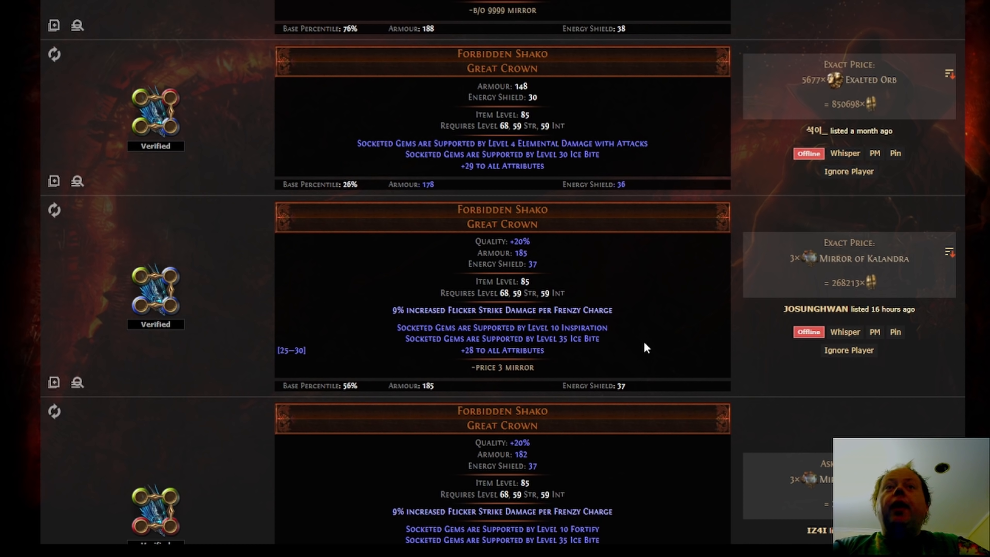
{"action": "mouse_move", "coordinate": [650, 309]}
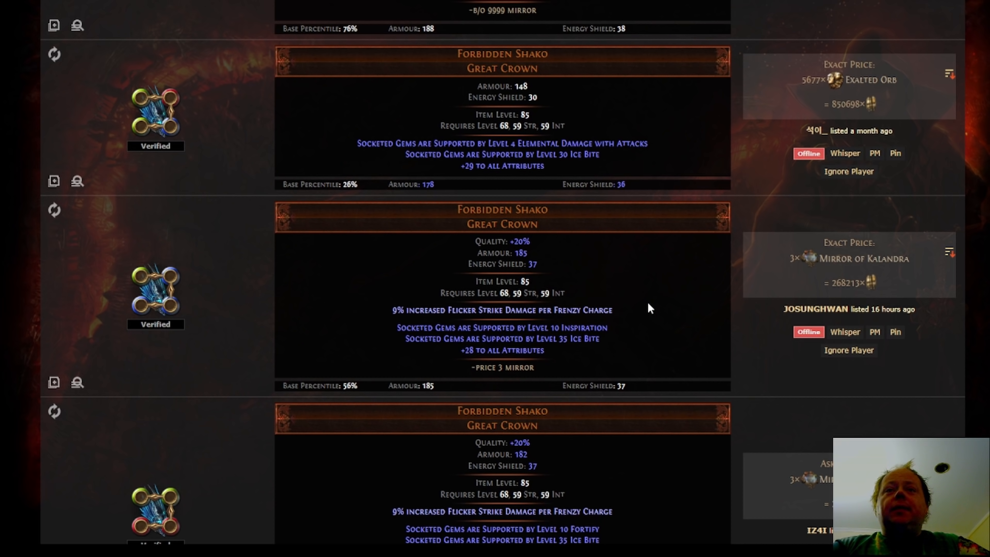
{"action": "scroll", "scroll_direction": "down", "scroll_amount": 3}
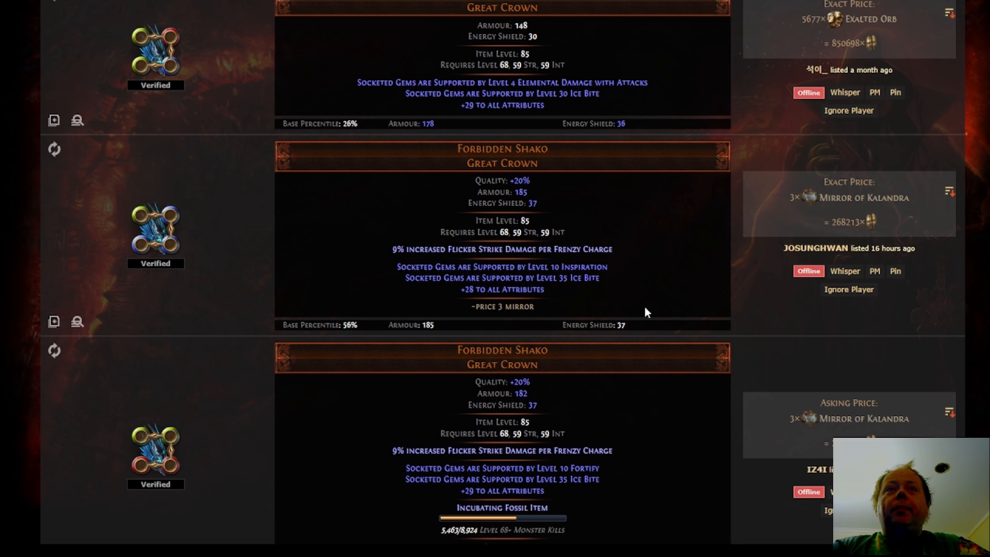
{"action": "mouse_move", "coordinate": [575, 282]}
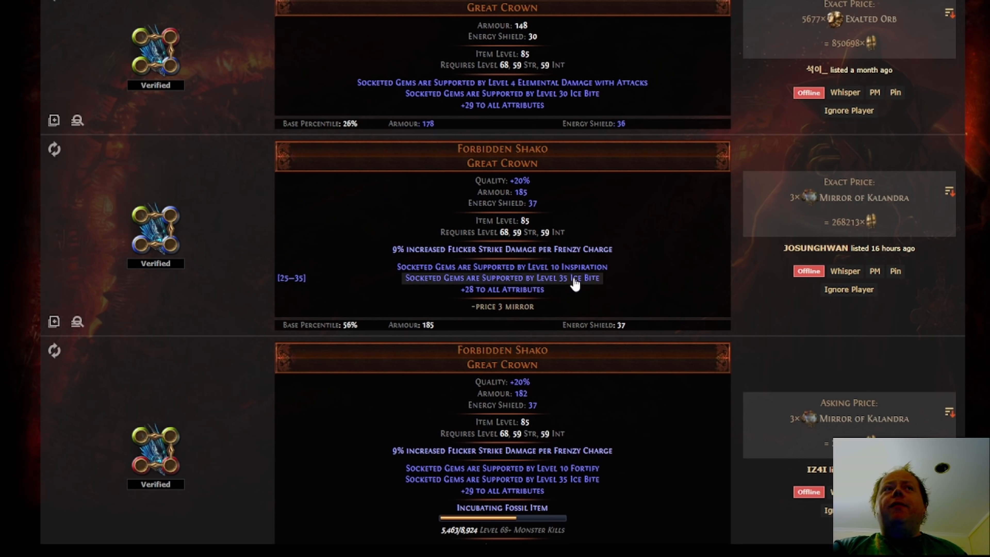
{"action": "mouse_move", "coordinate": [573, 281]}
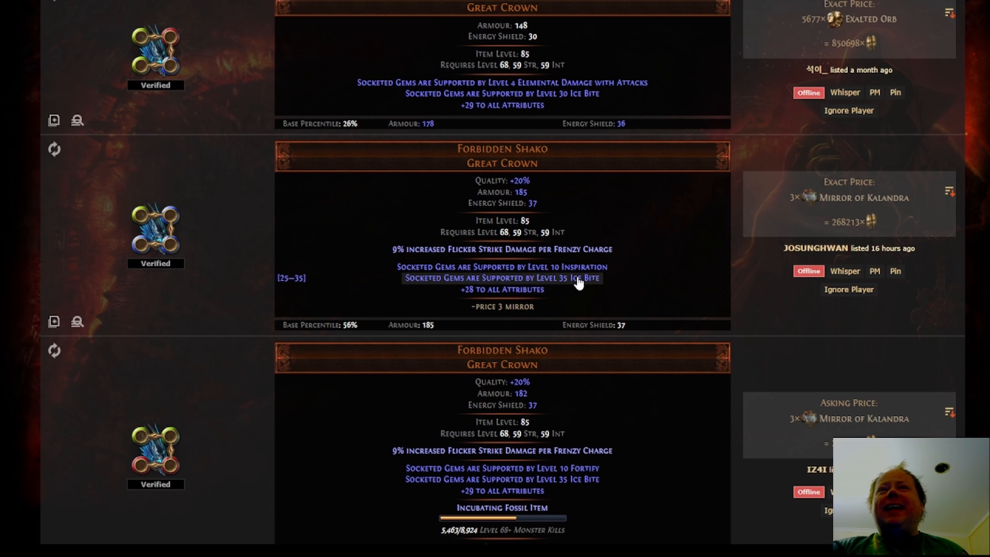
{"action": "scroll", "scroll_direction": "down", "scroll_amount": 3}
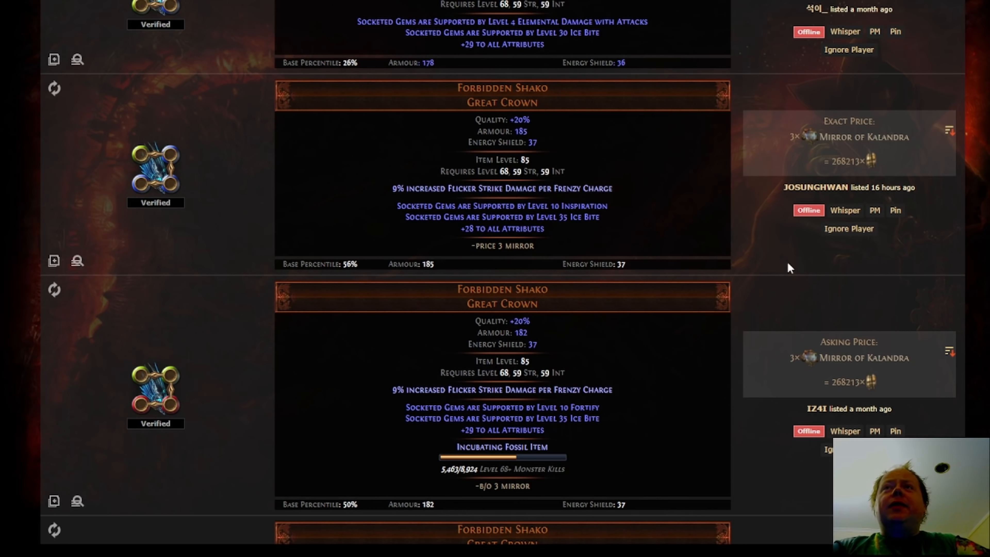
{"action": "mouse_move", "coordinate": [592, 418]}
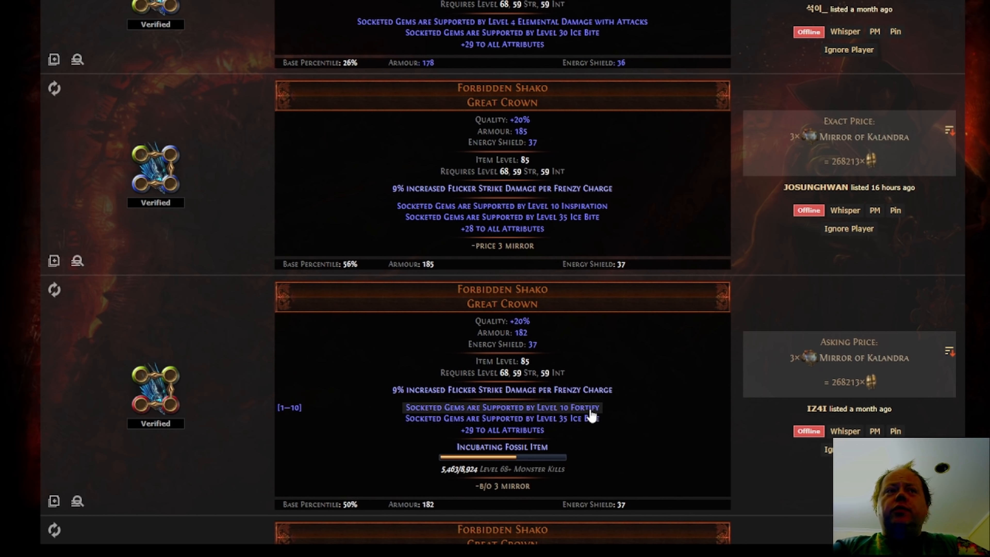
{"action": "mouse_move", "coordinate": [590, 416]}
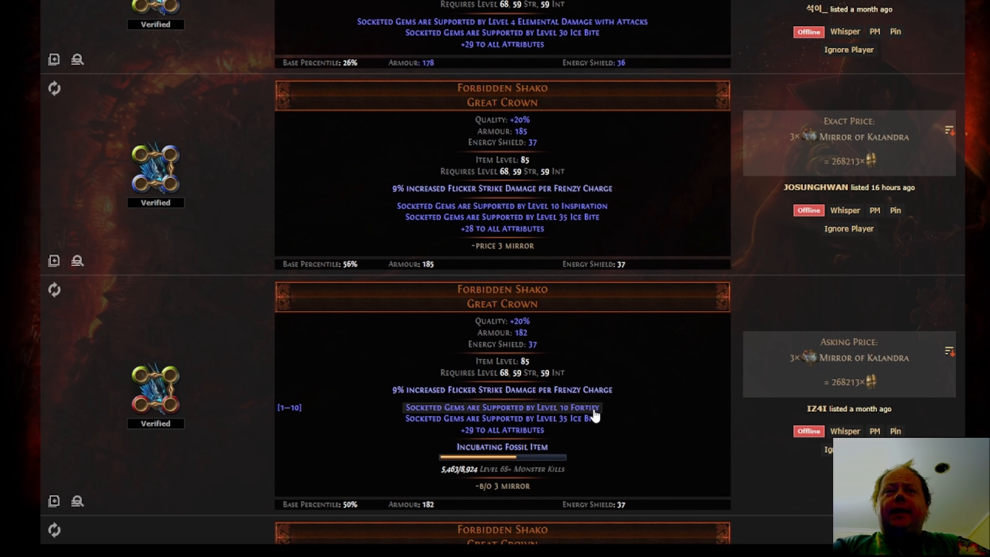
{"action": "scroll", "scroll_direction": "down", "scroll_amount": 3}
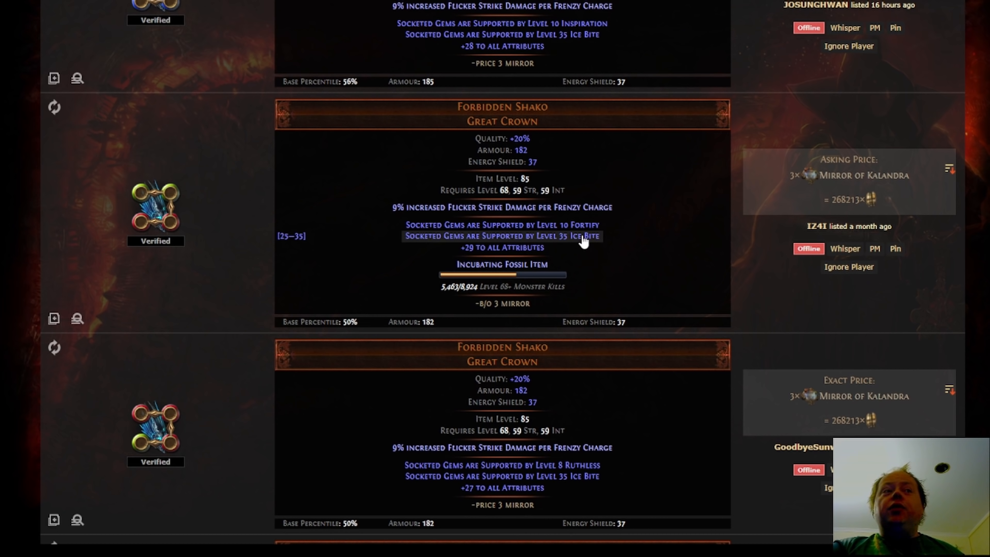
{"action": "mouse_move", "coordinate": [574, 243]}
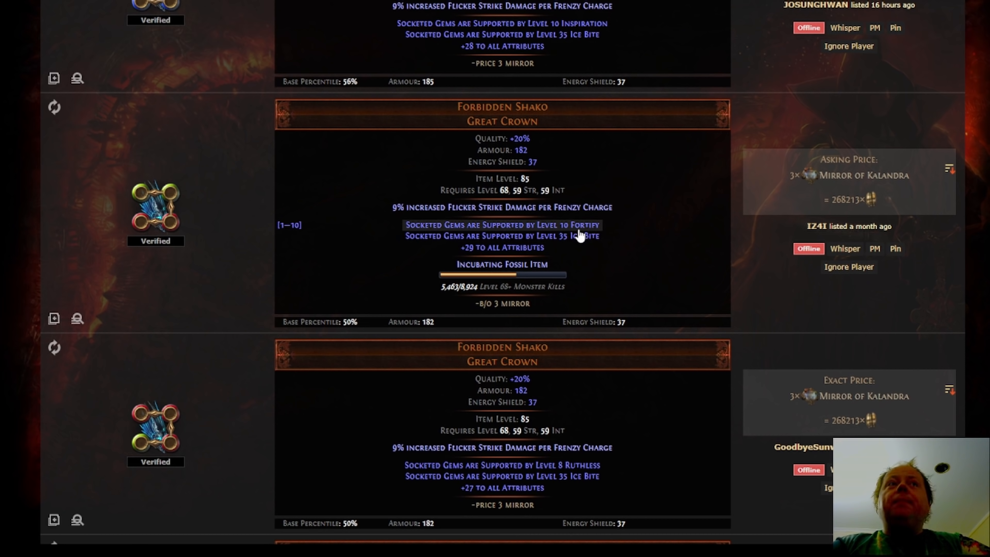
{"action": "scroll", "scroll_direction": "down", "scroll_amount": 3}
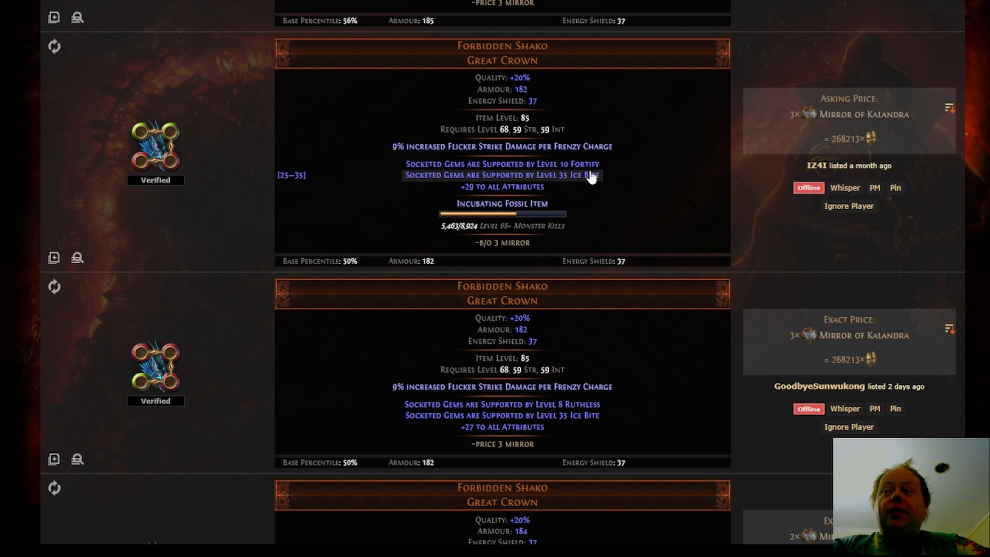
{"action": "scroll", "scroll_direction": "down", "scroll_amount": 3}
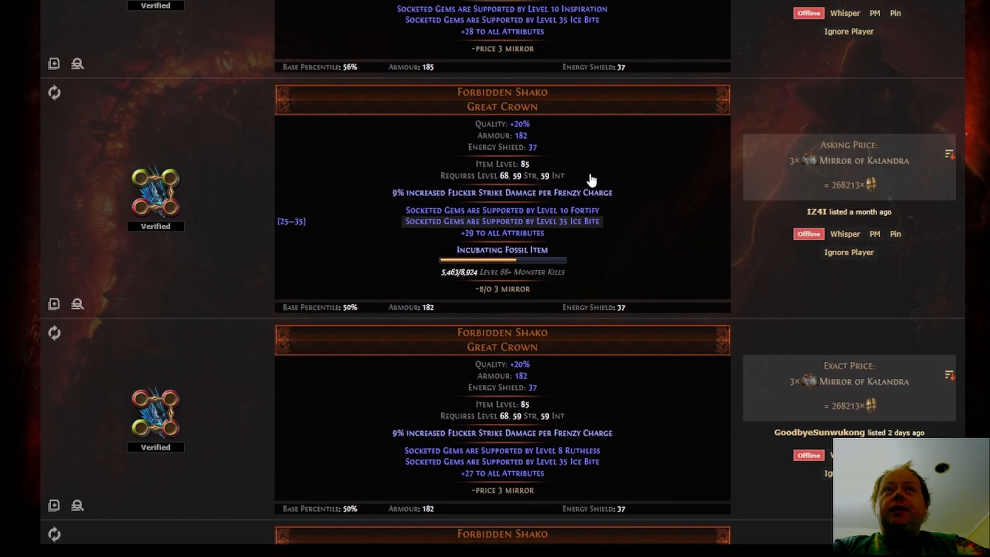
{"action": "scroll", "scroll_direction": "down", "scroll_amount": 3}
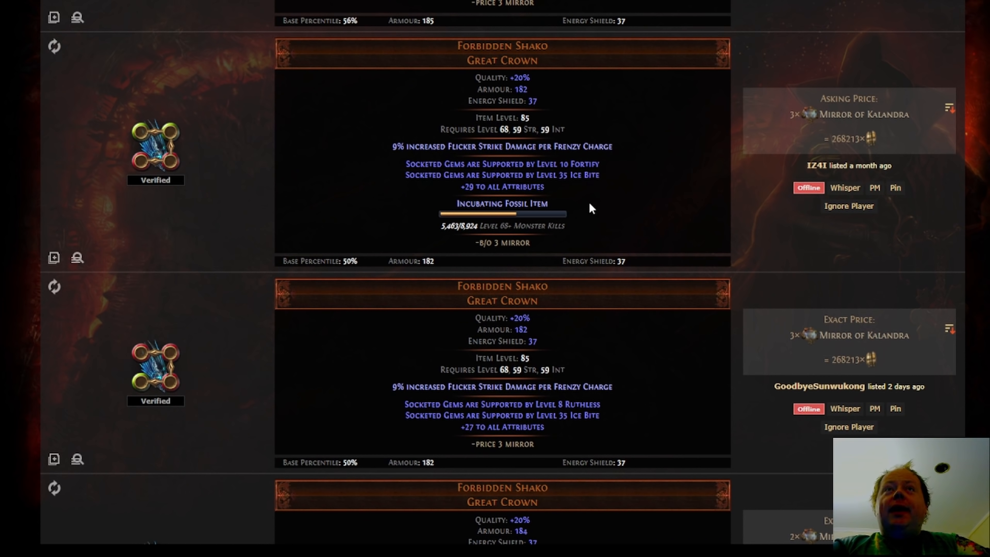
{"action": "scroll", "scroll_direction": "down", "scroll_amount": 3}
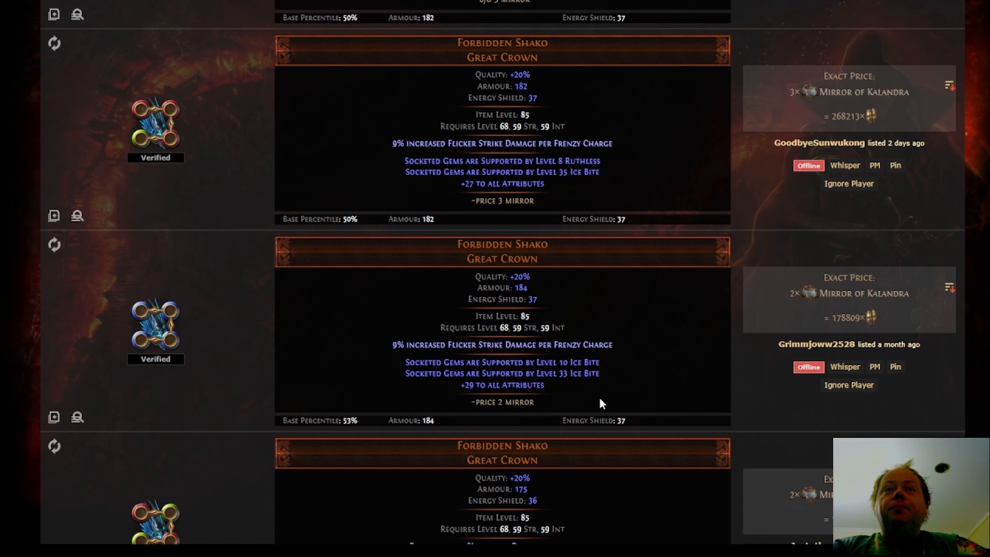
{"action": "mouse_move", "coordinate": [591, 373]}
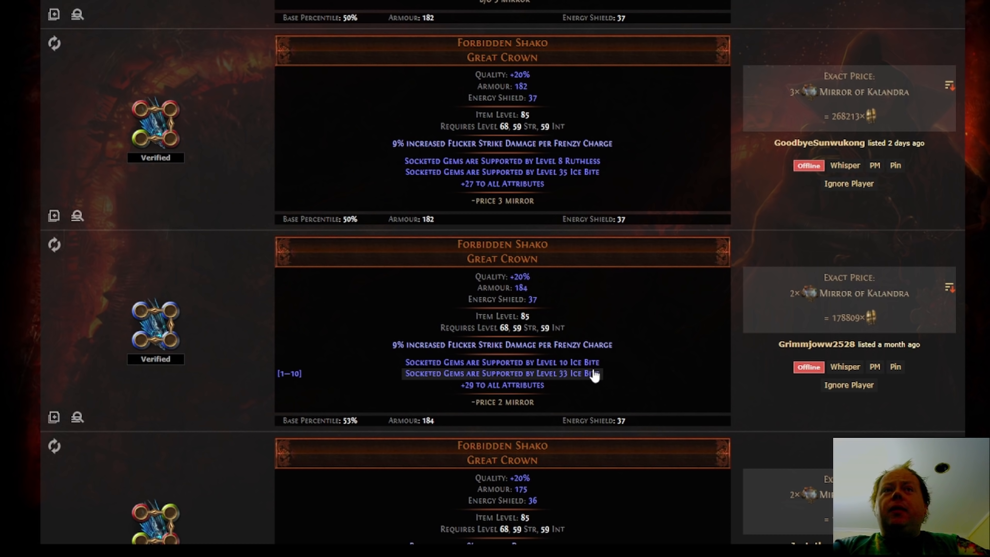
{"action": "mouse_move", "coordinate": [590, 376]}
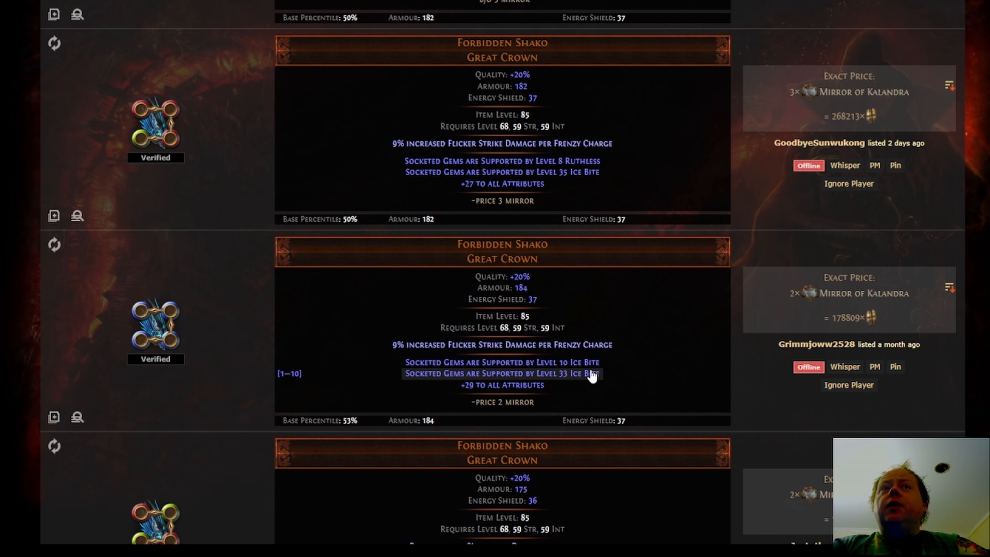
{"action": "mouse_move", "coordinate": [590, 378]}
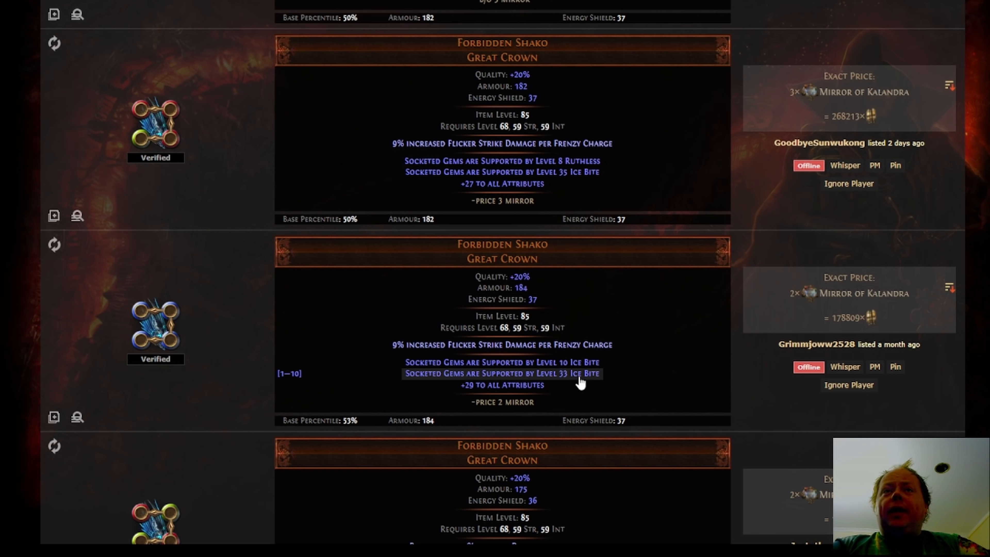
{"action": "mouse_move", "coordinate": [576, 379]}
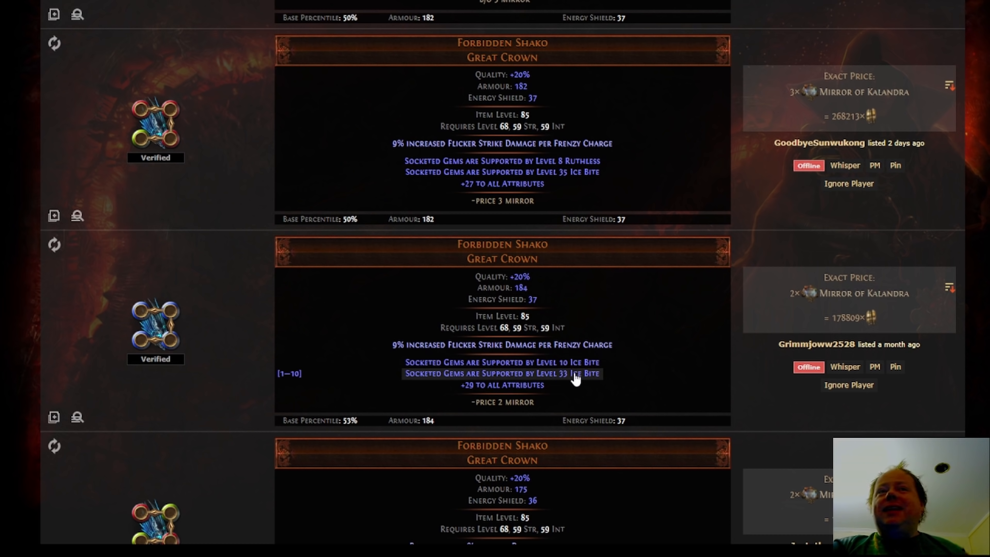
{"action": "scroll", "scroll_direction": "down", "scroll_amount": 3}
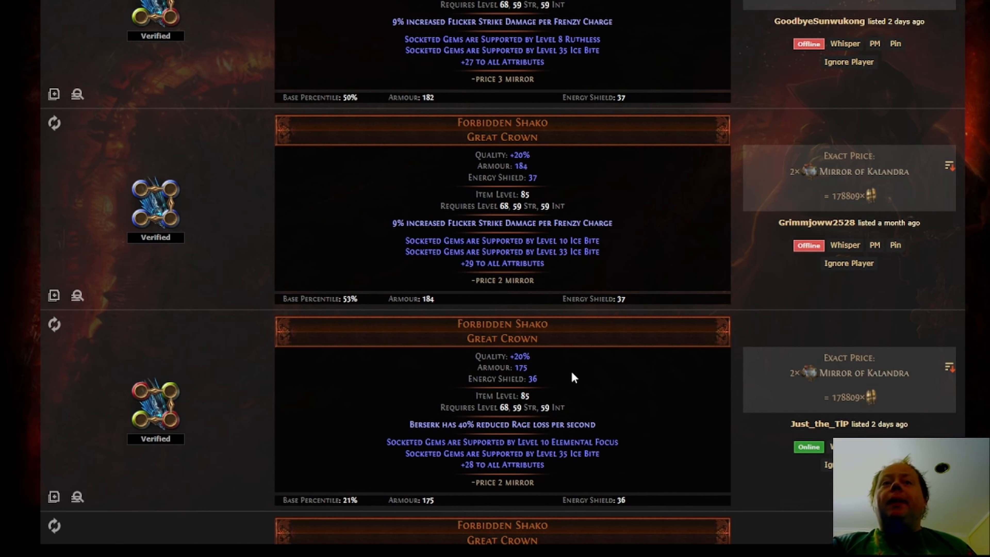
{"action": "scroll", "scroll_direction": "down", "scroll_amount": 3}
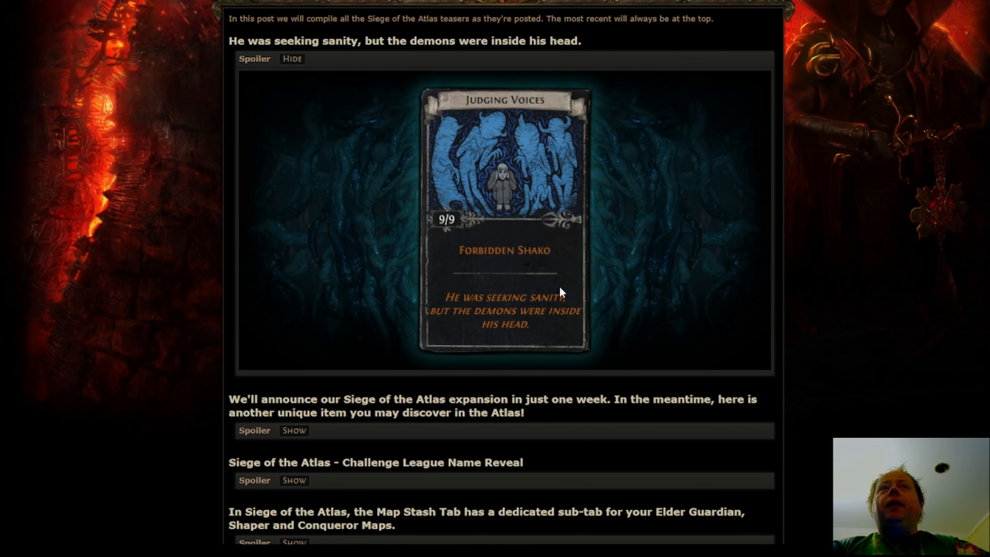
{"action": "mouse_move", "coordinate": [751, 265]}
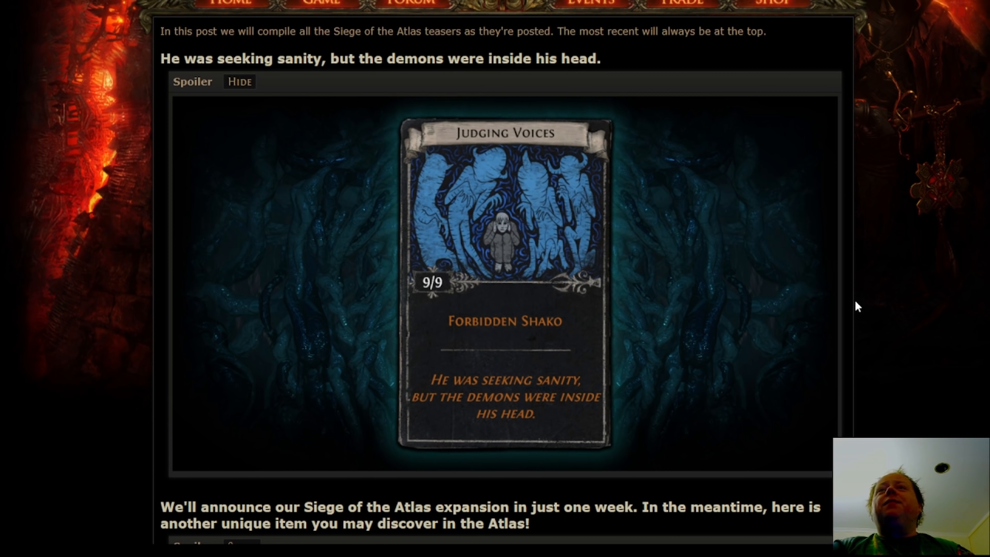
{"action": "mouse_move", "coordinate": [738, 321]}
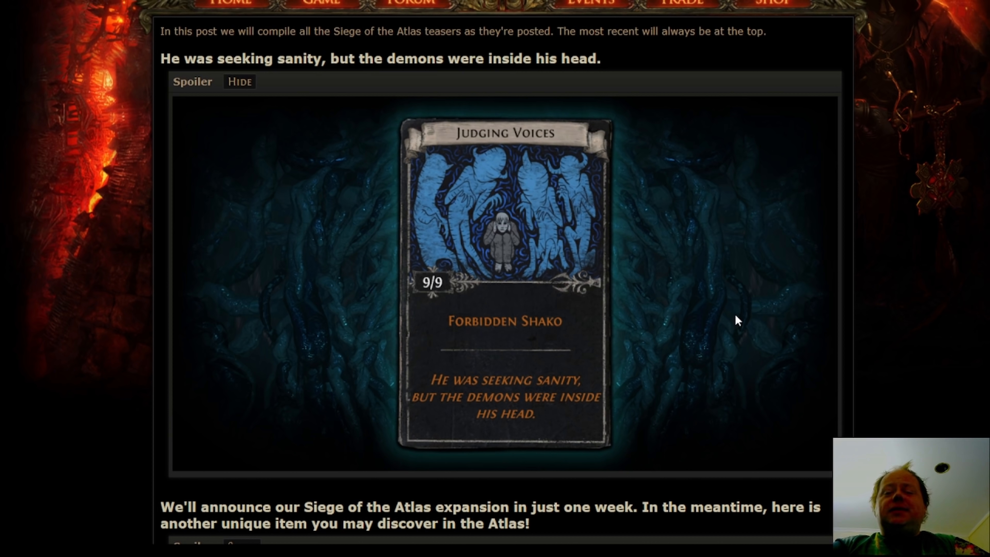
{"action": "mouse_move", "coordinate": [734, 324]}
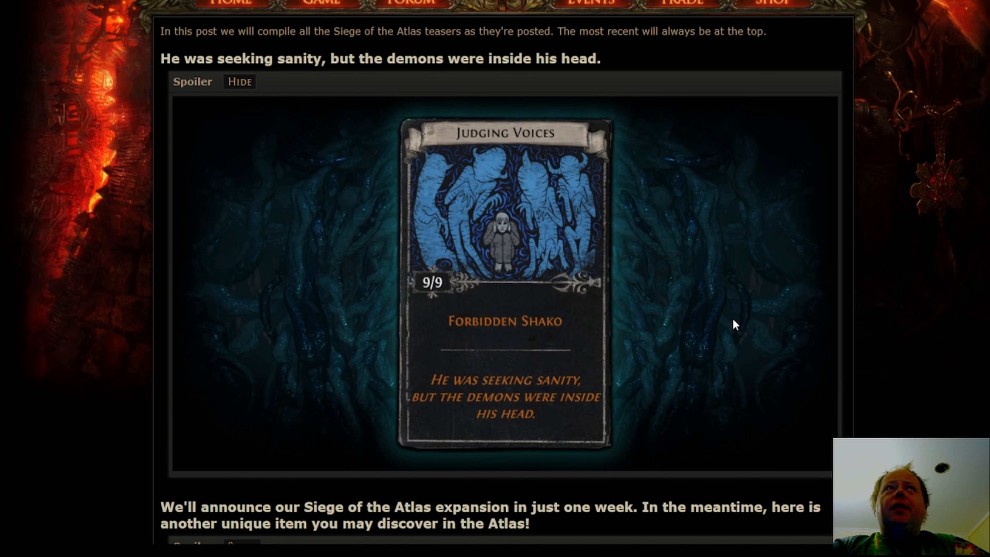